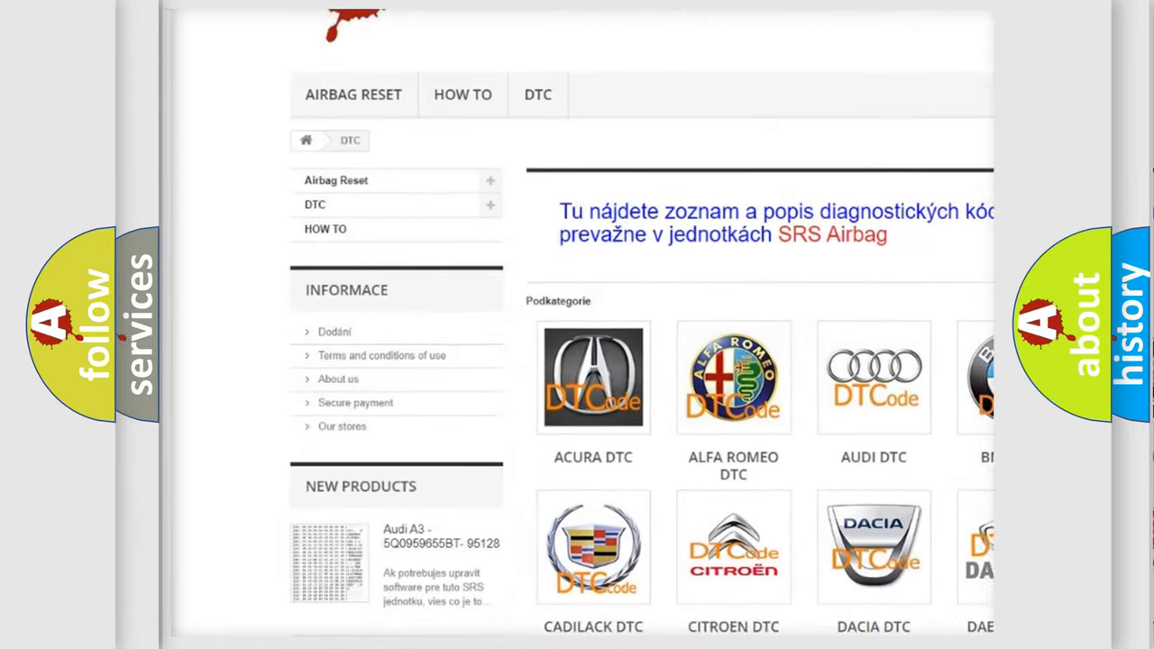
pyautogui.scroll(-3)
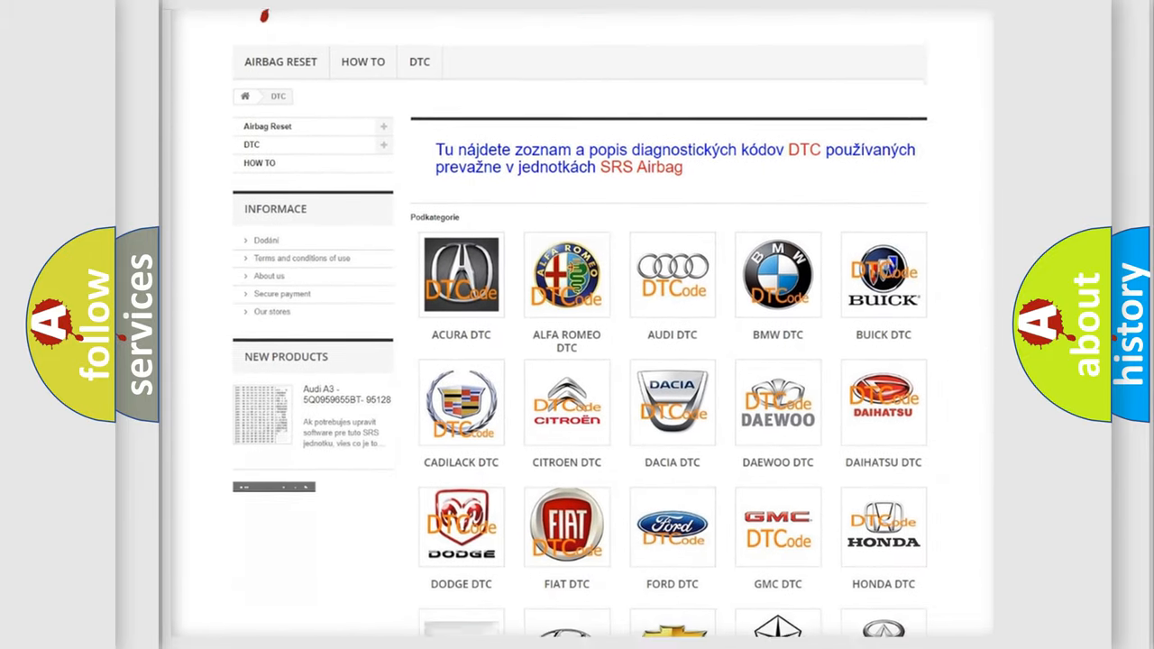
pyautogui.scroll(-3)
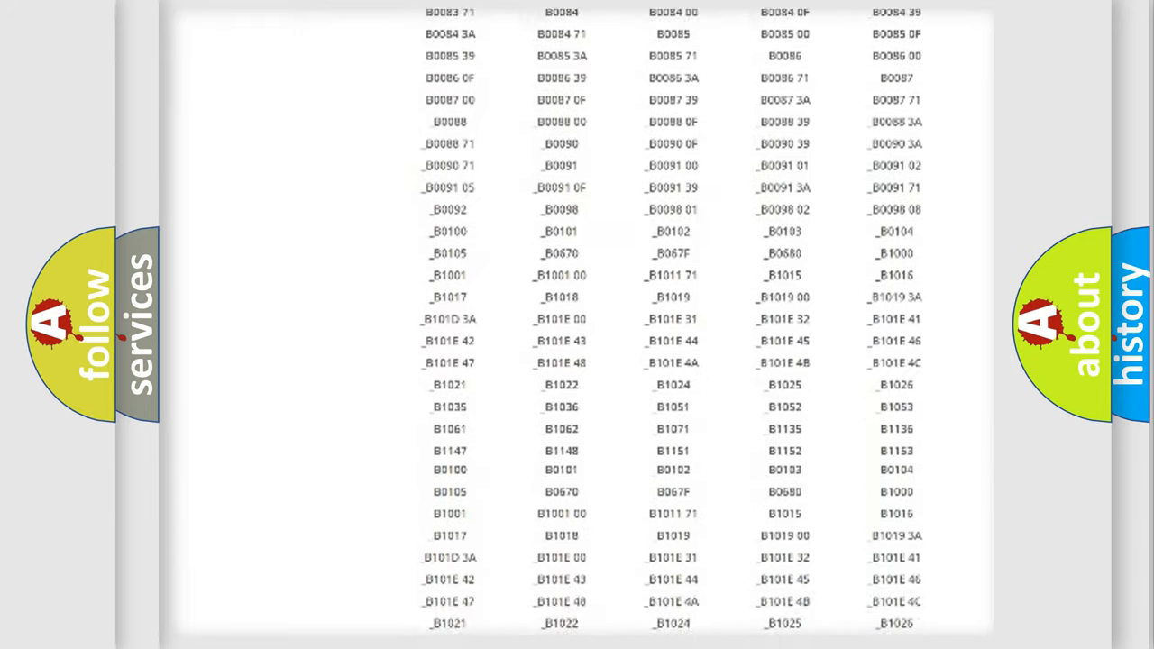
pyautogui.scroll(-3)
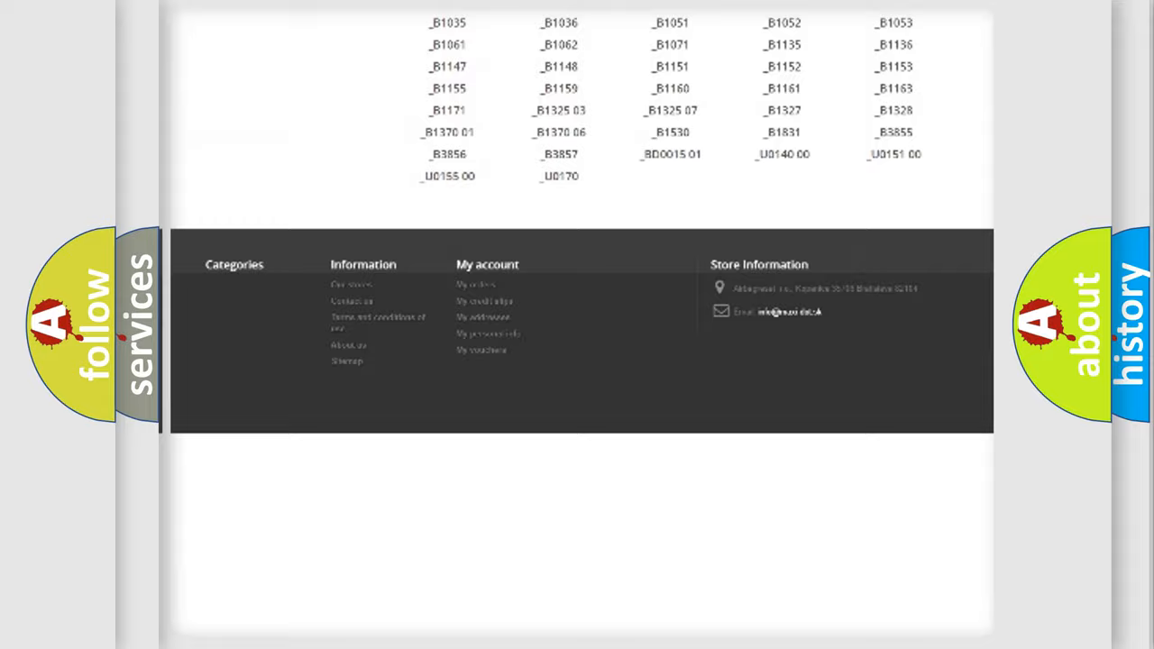
pyautogui.scroll(3)
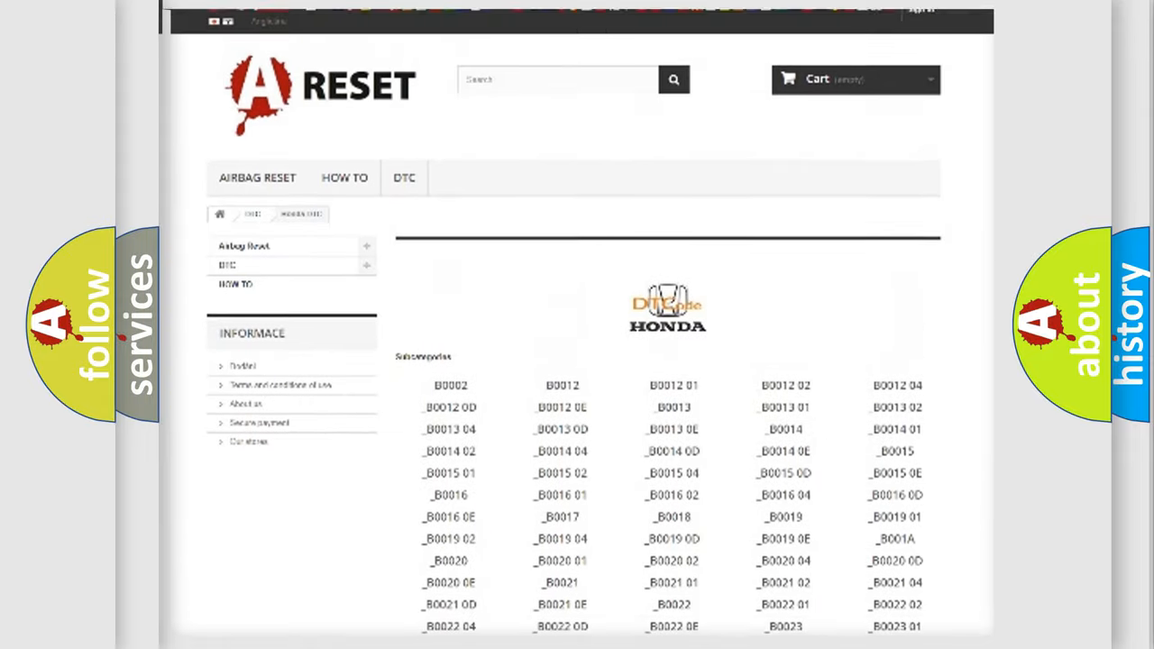